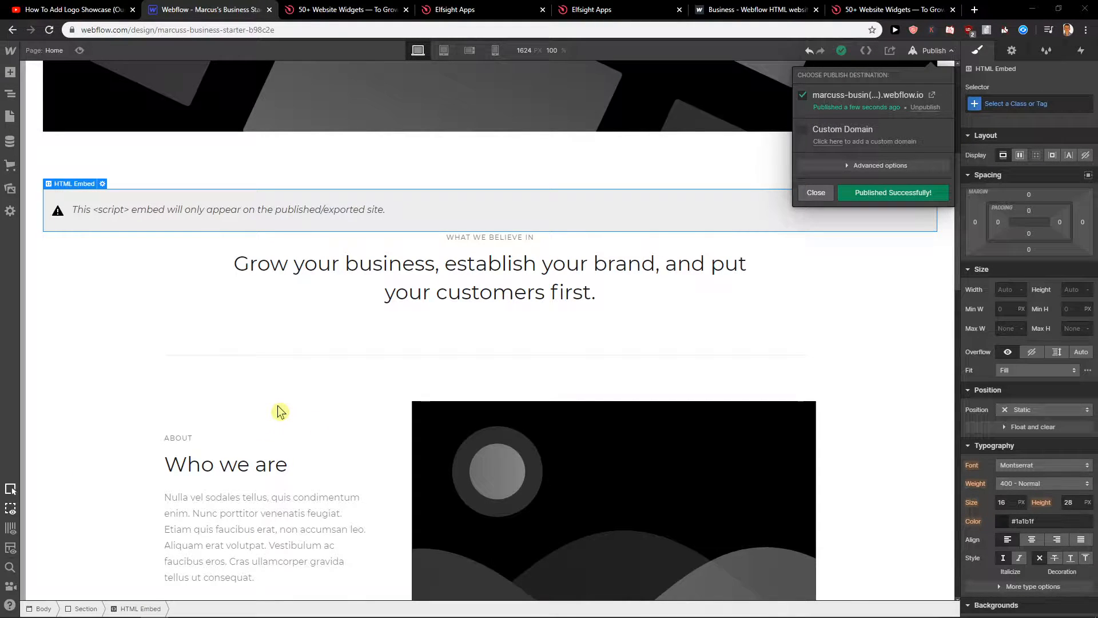
pyautogui.moveTo(280, 405)
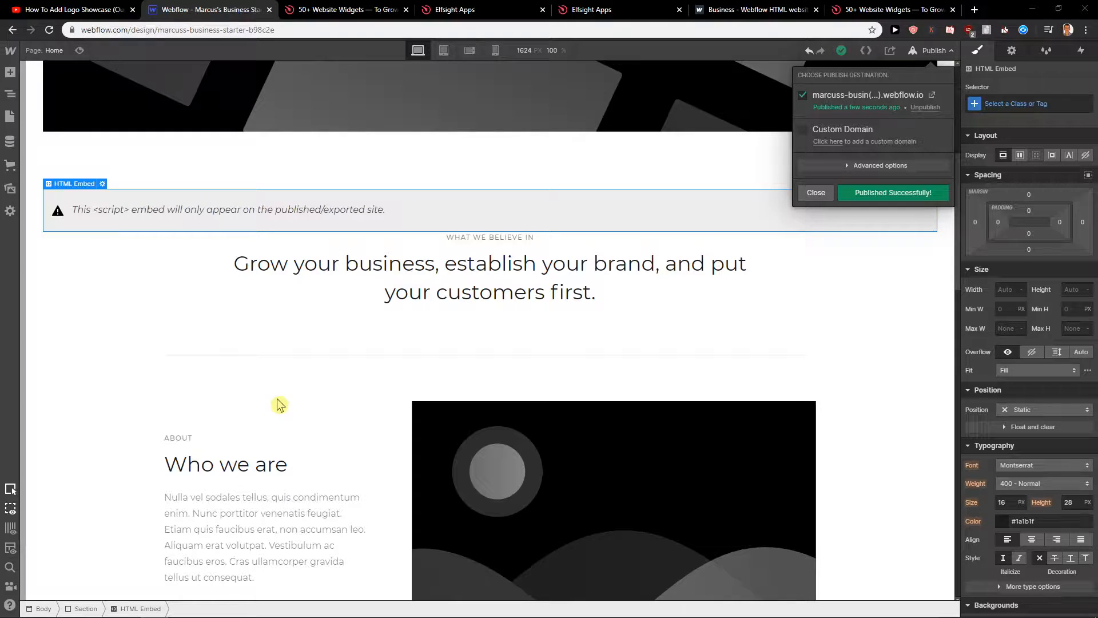
# Close the Published Successfully confirmation in the Publish dropdown
pyautogui.click(816, 192)
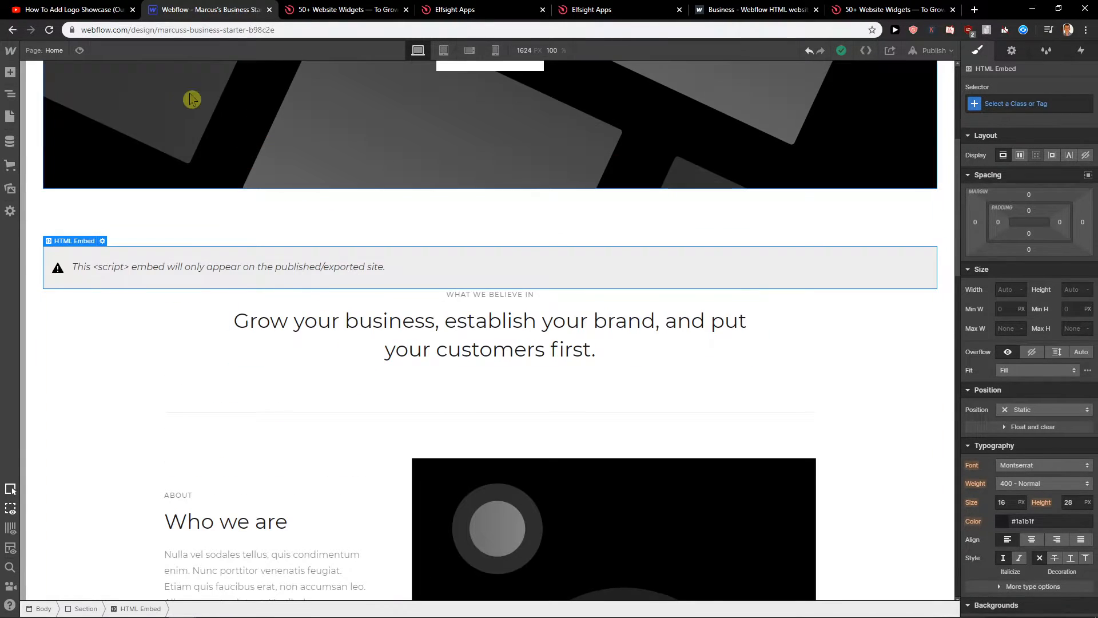
# Open the elfsight.com link from the YouTube tutorial's description
pyautogui.click(68, 10)
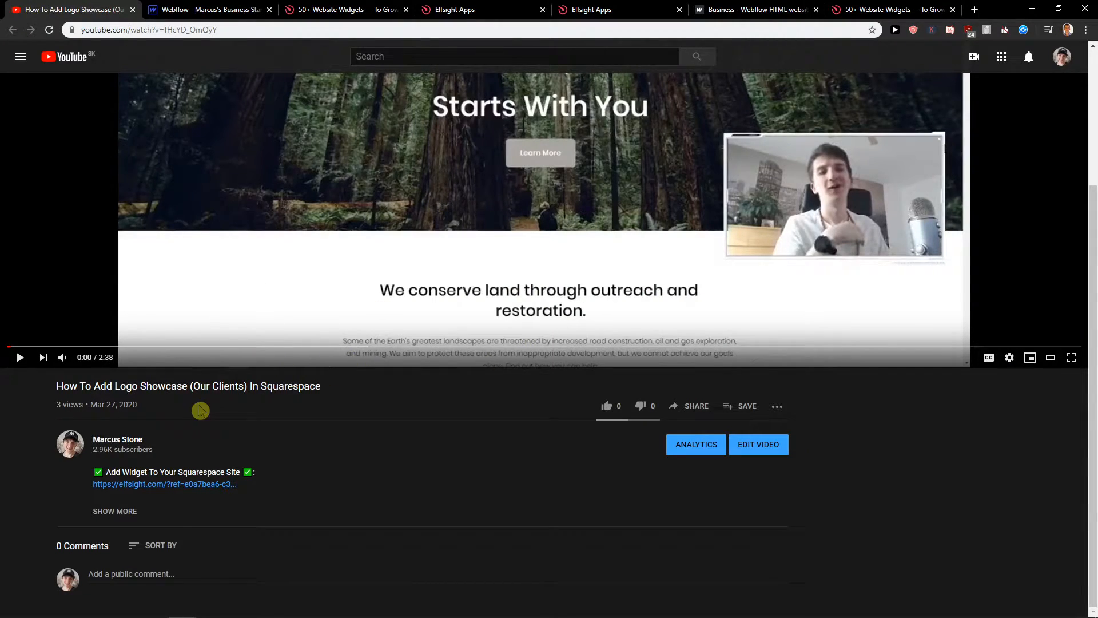
pyautogui.moveTo(144, 487)
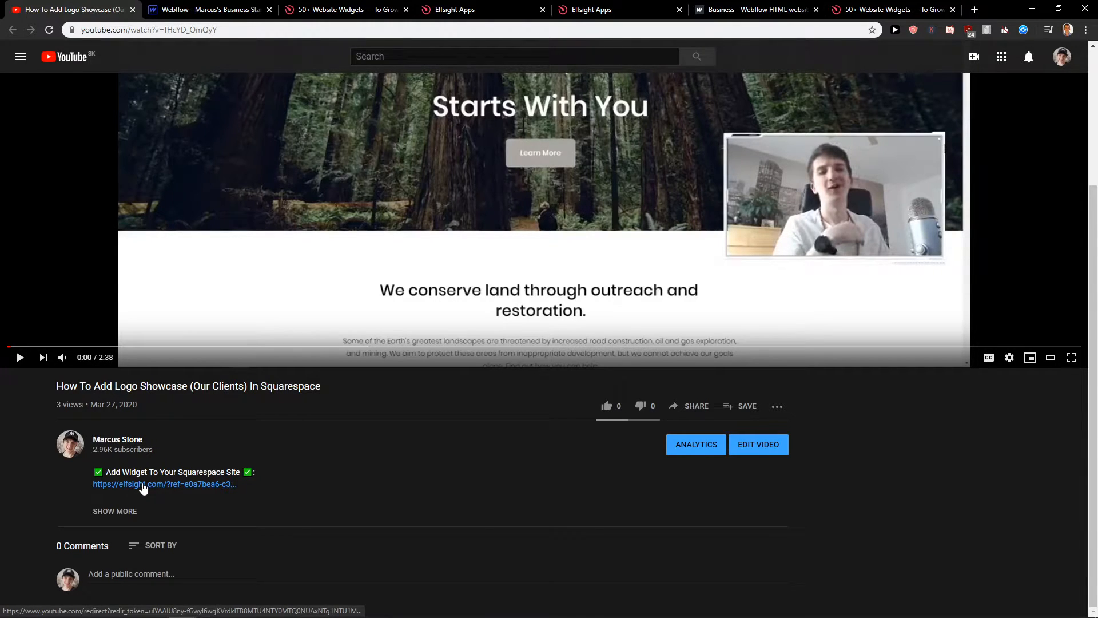
pyautogui.click(143, 484)
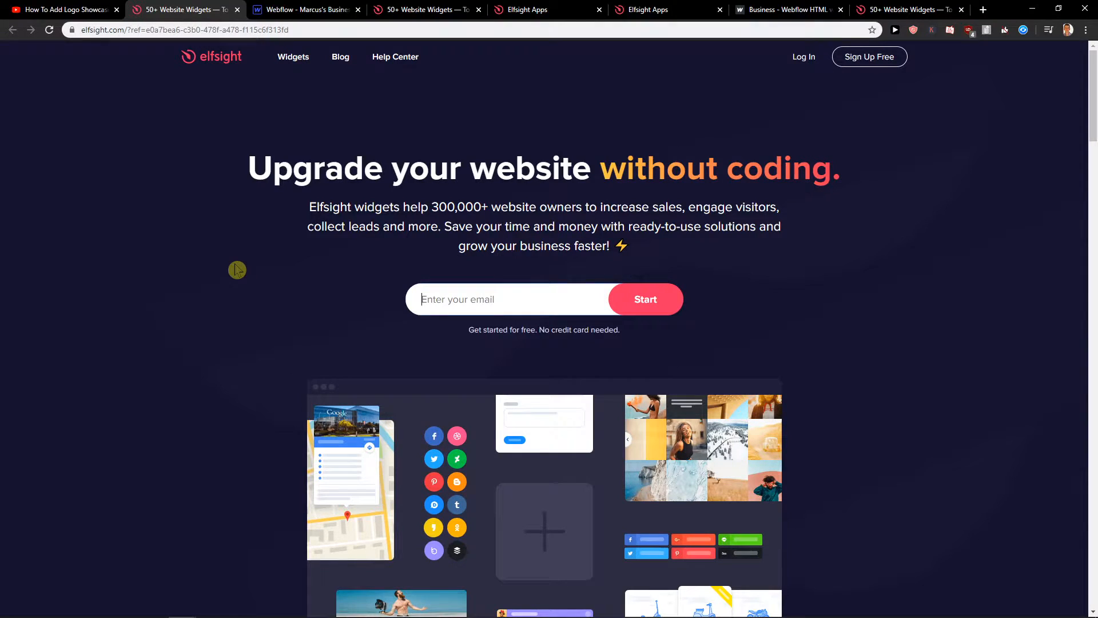
pyautogui.moveTo(233, 268)
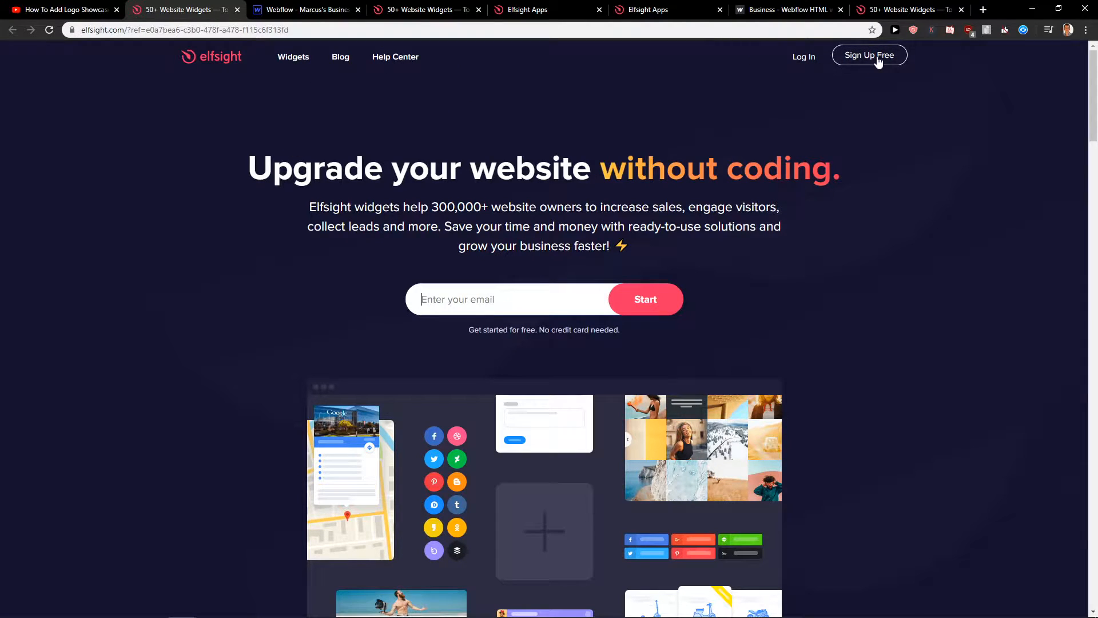
# Search the Elfsight apps for 'testimonials' and create a Testimonials Slider widget
pyautogui.click(870, 55)
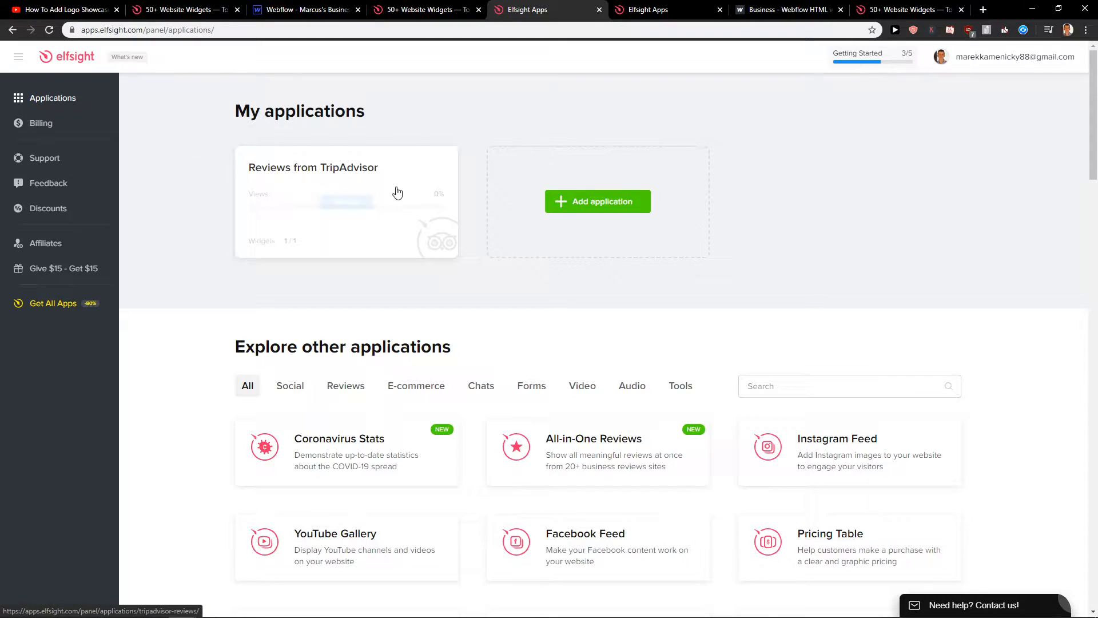
pyautogui.click(822, 157)
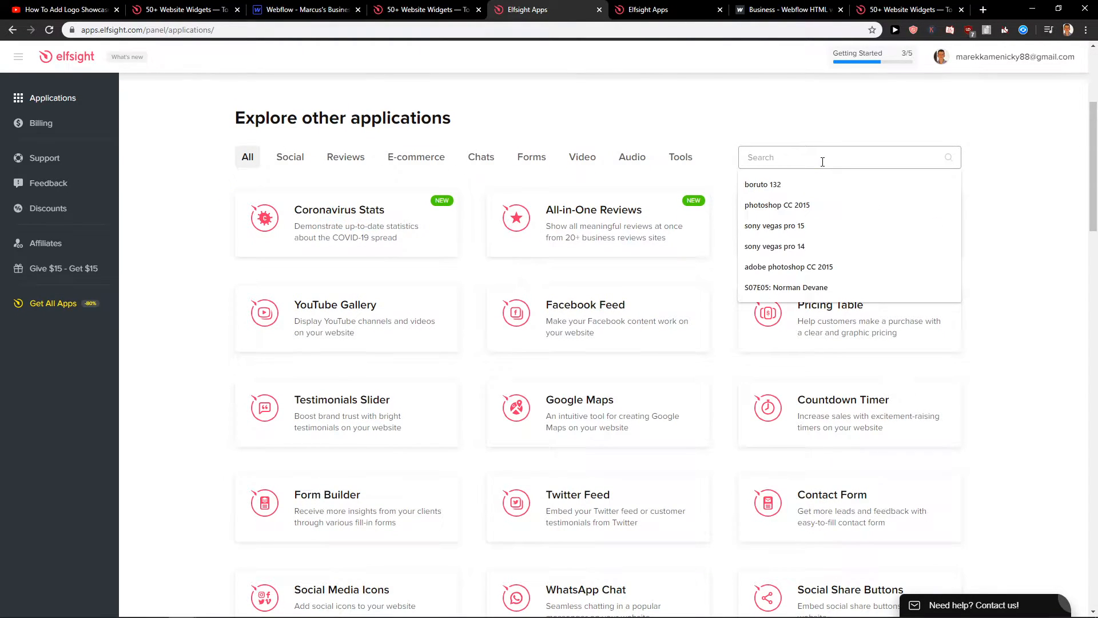
pyautogui.write('testimonials')
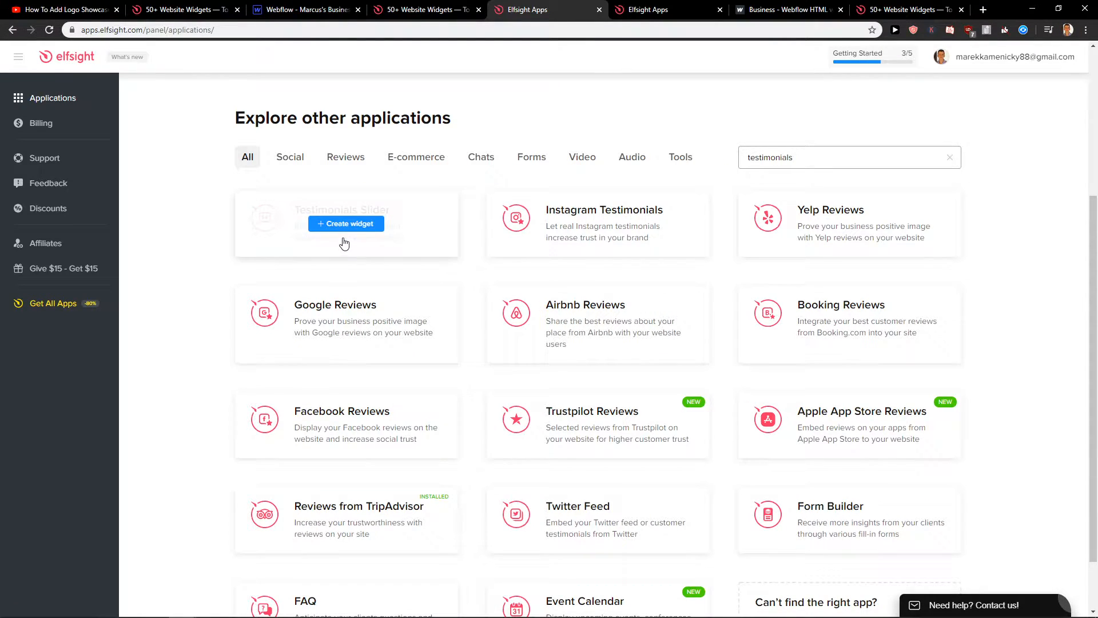
pyautogui.click(346, 224)
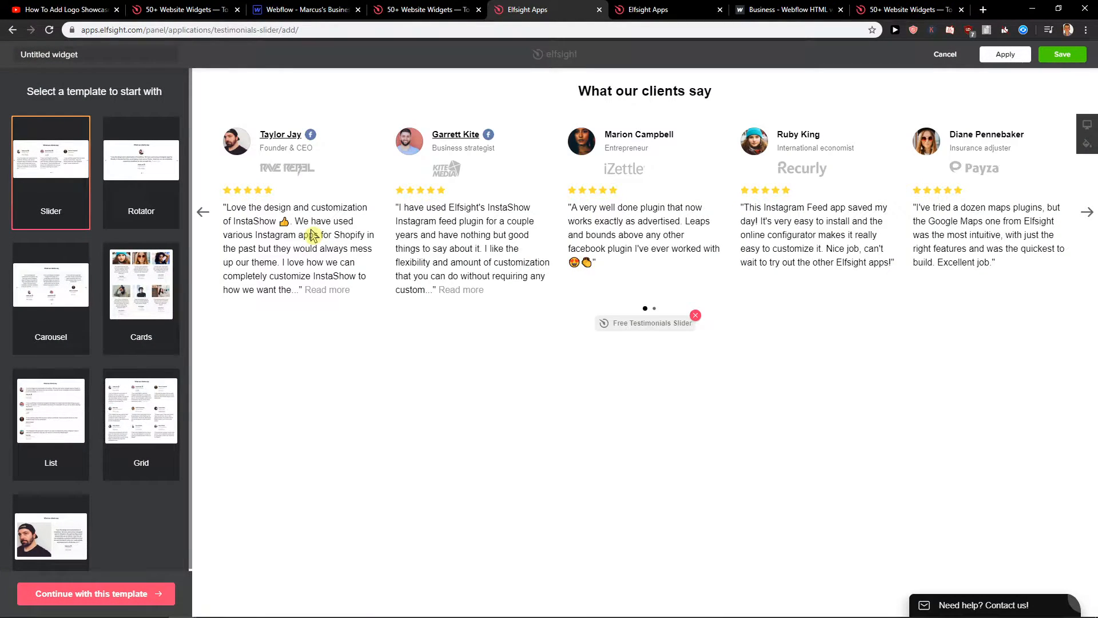
pyautogui.moveTo(57, 230)
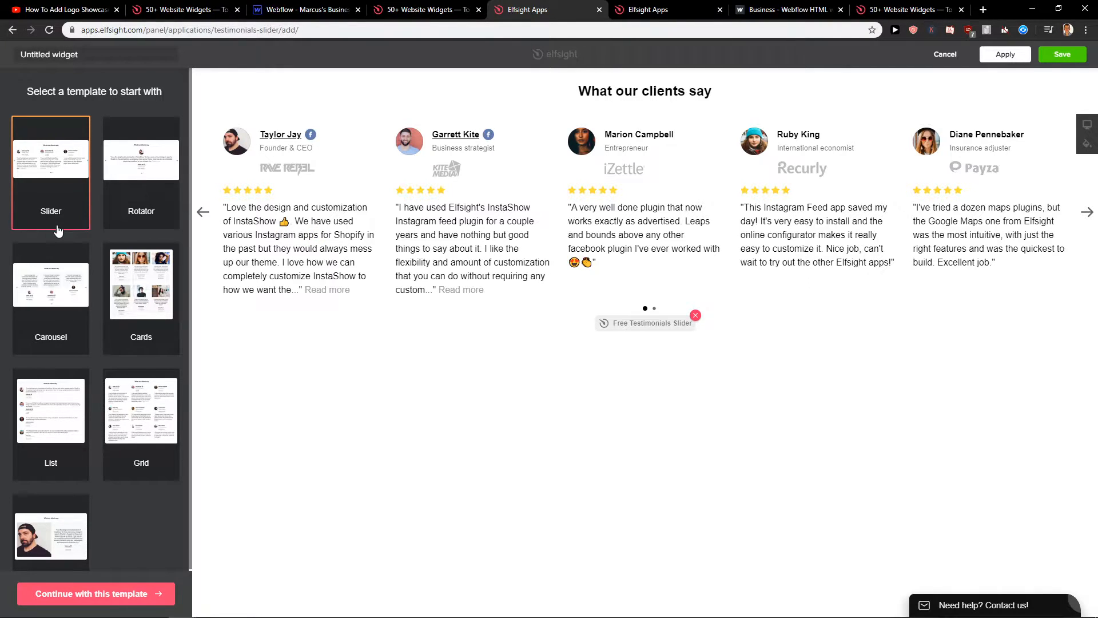
# Preview the Rotator and another layout, then continue with the Slider template
pyautogui.click(141, 171)
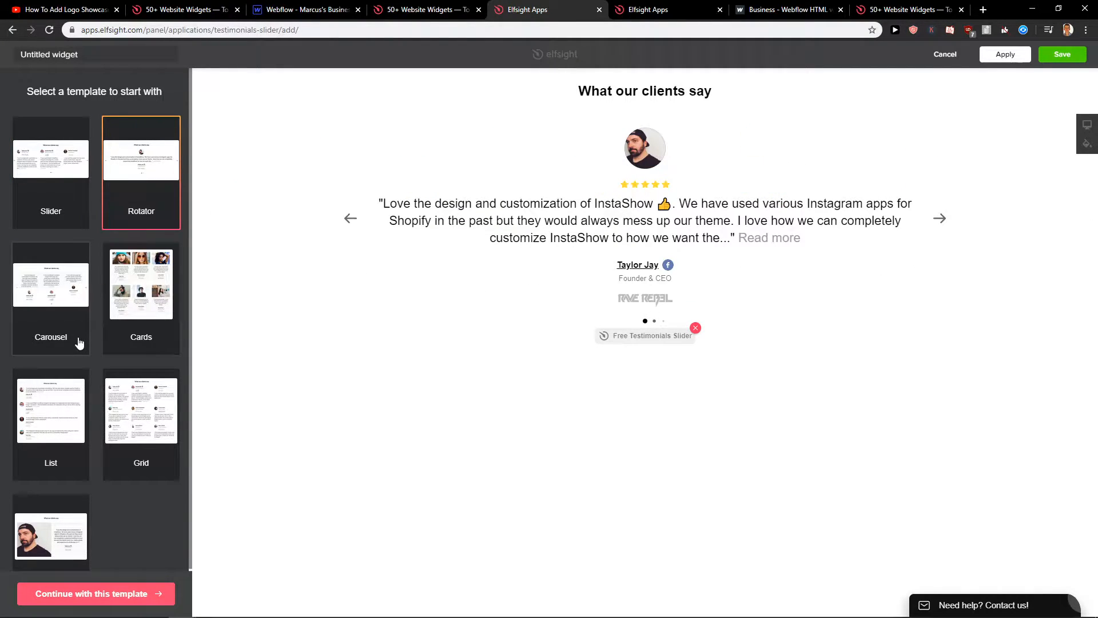
pyautogui.click(141, 297)
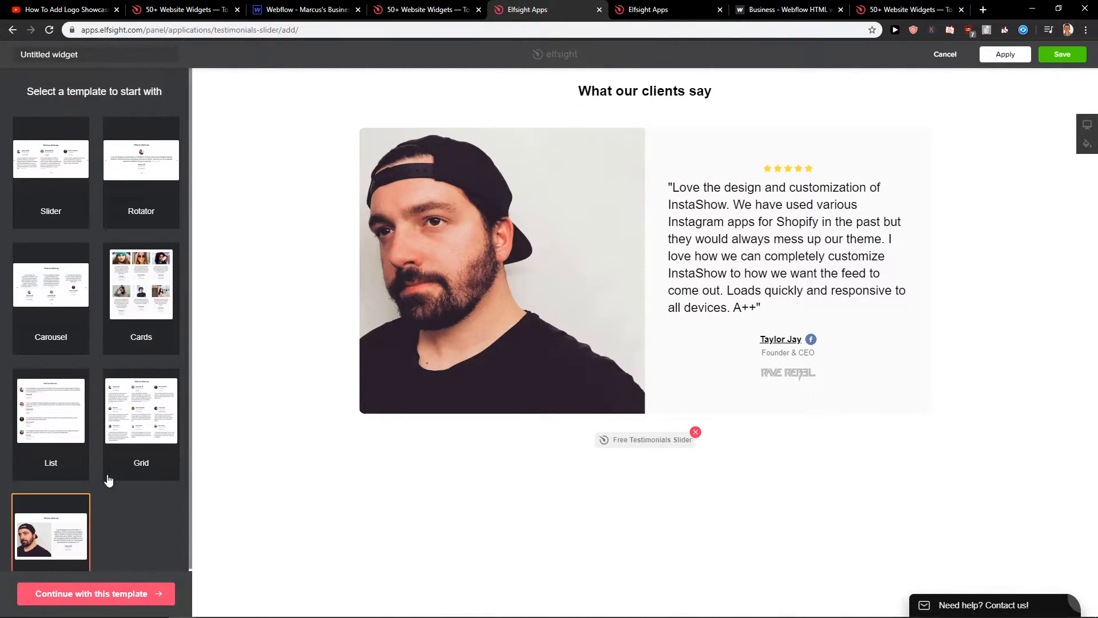
pyautogui.click(50, 166)
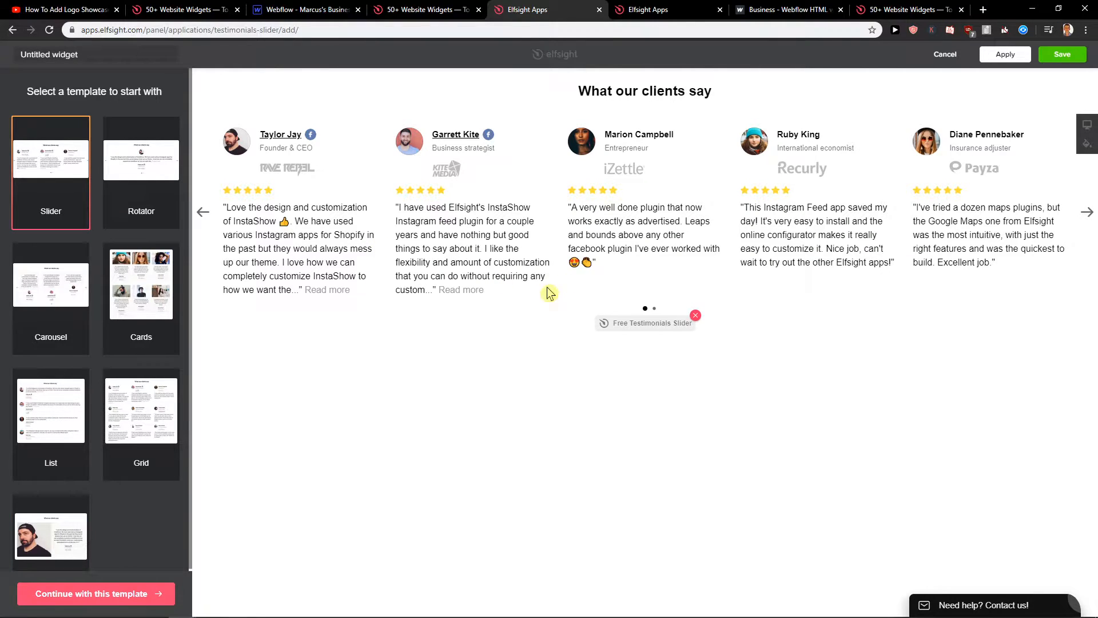
pyautogui.moveTo(151, 592)
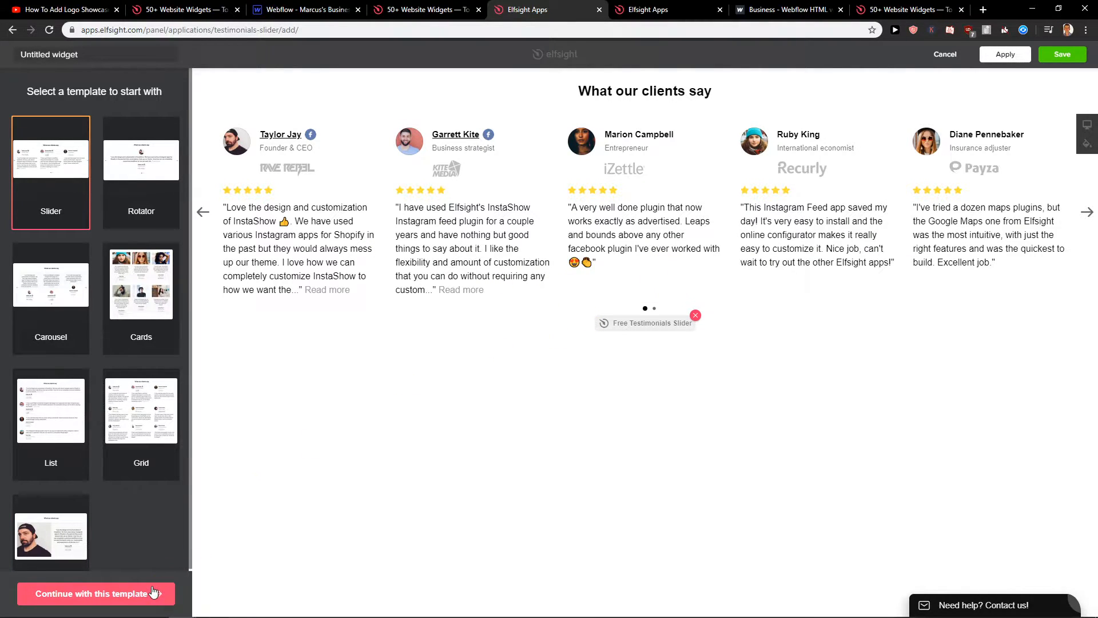
pyautogui.click(96, 593)
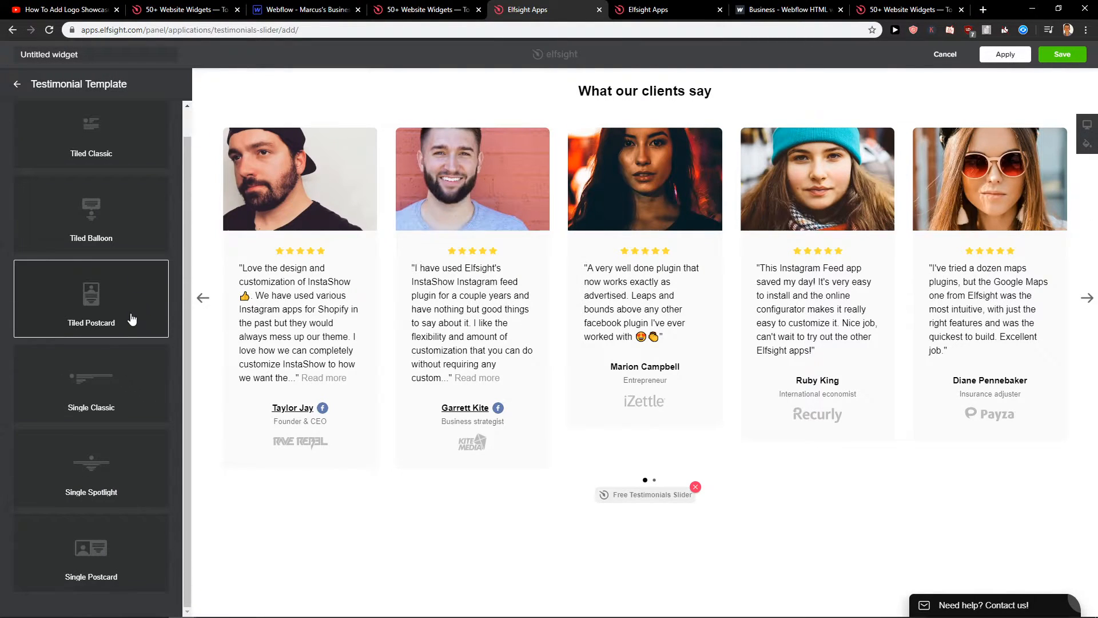
# Choose the Single Classic testimonial template
pyautogui.click(91, 395)
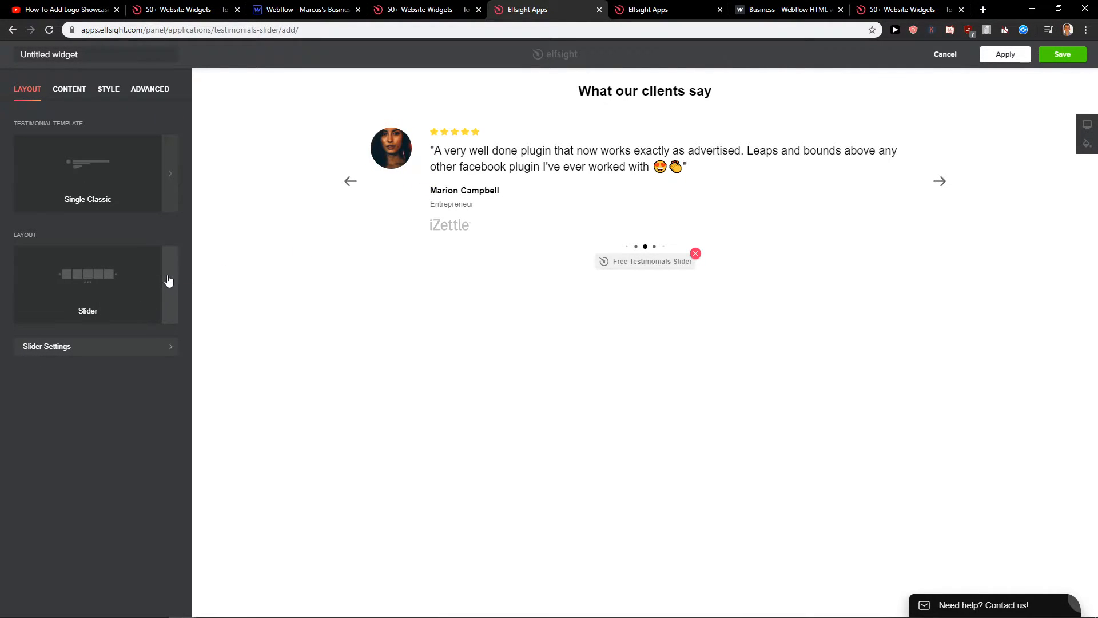
pyautogui.moveTo(79, 97)
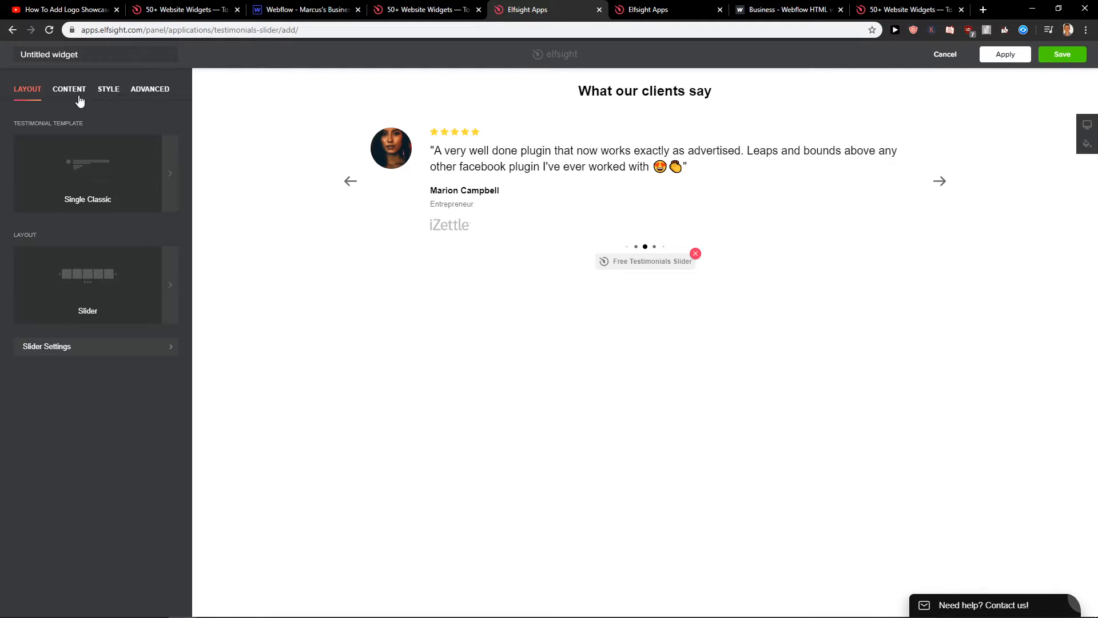
# Review the Content settings and the Taylor Jay testimonial
pyautogui.click(68, 88)
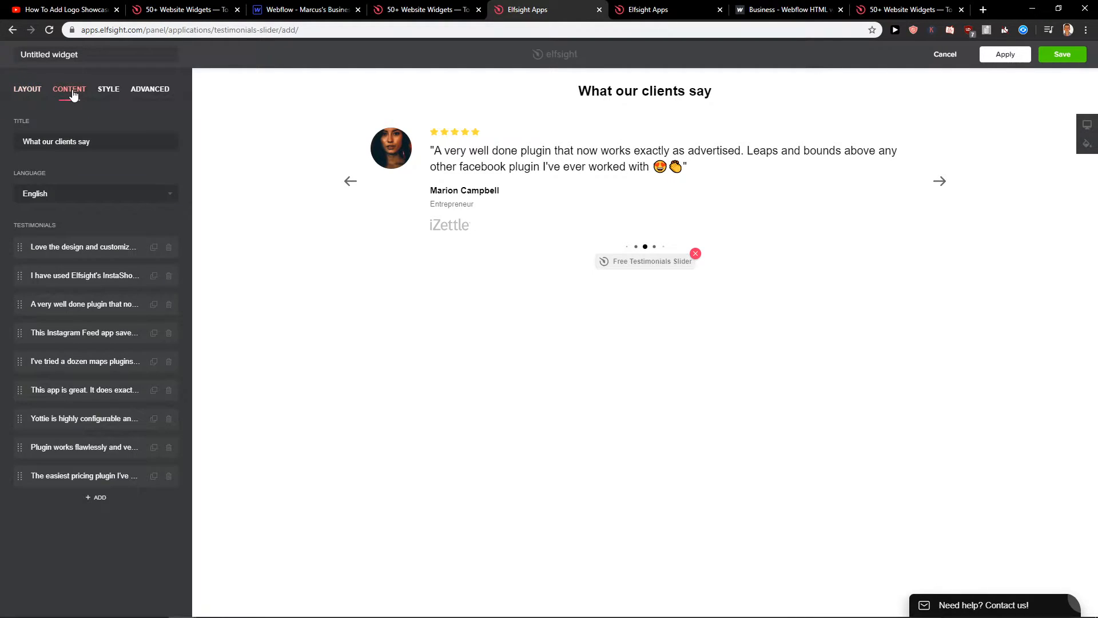
pyautogui.click(82, 246)
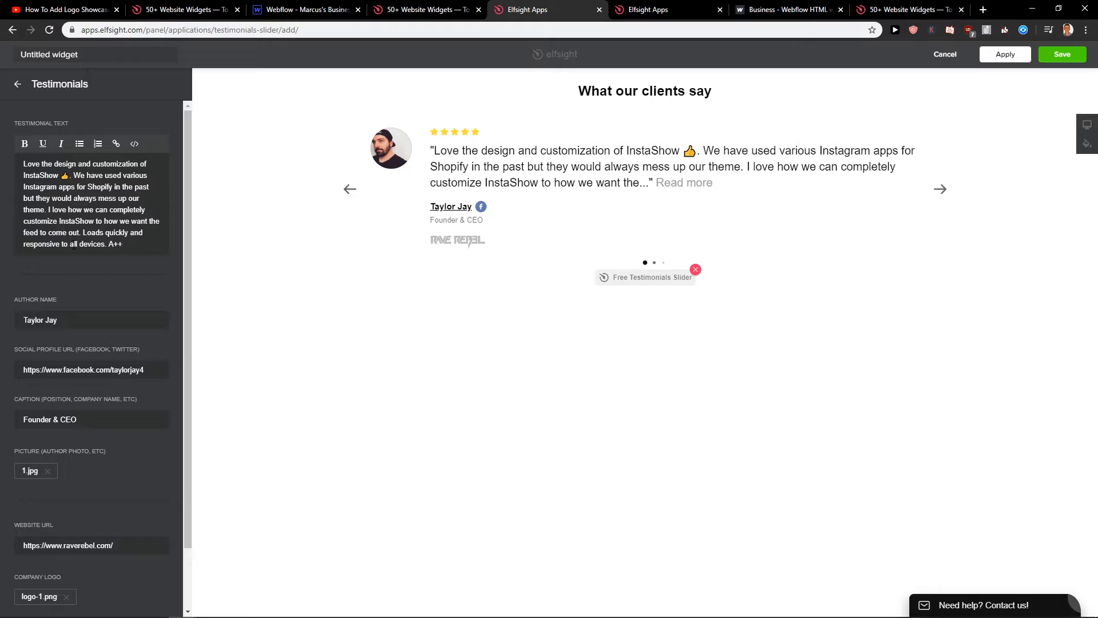
pyautogui.click(139, 244)
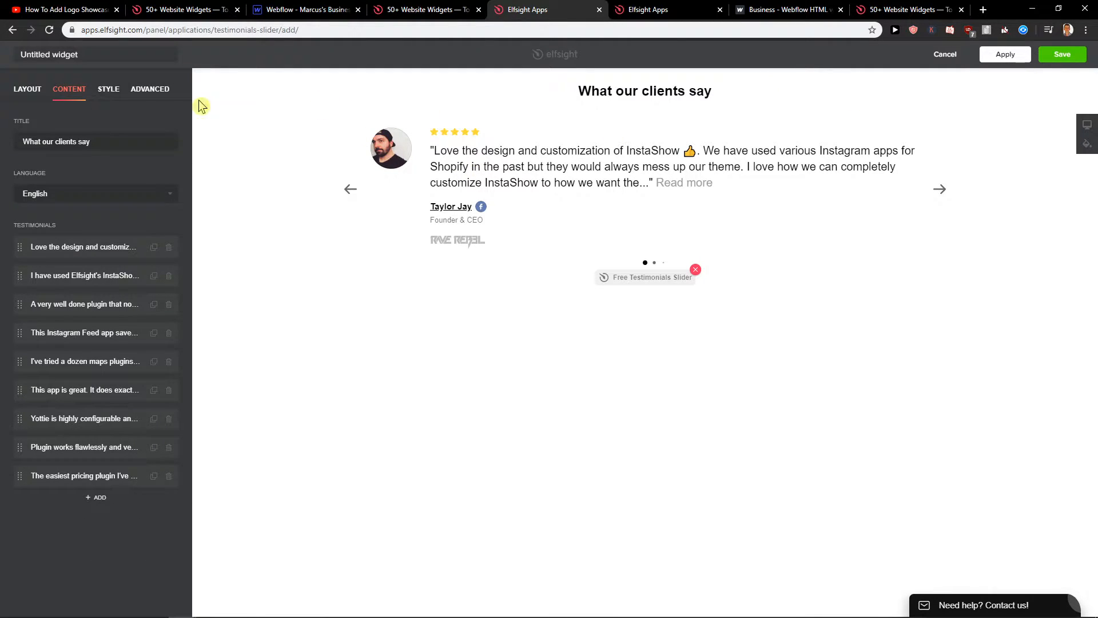
# Set the testimonial text alignment to Left in Style, then view Advanced settings
pyautogui.click(109, 89)
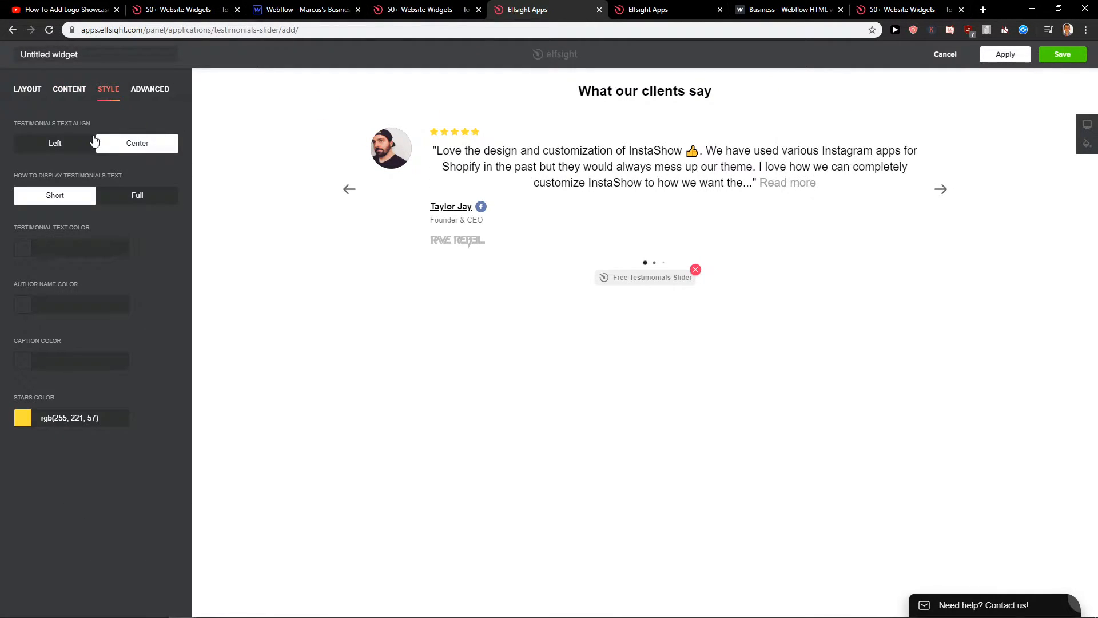
pyautogui.click(55, 143)
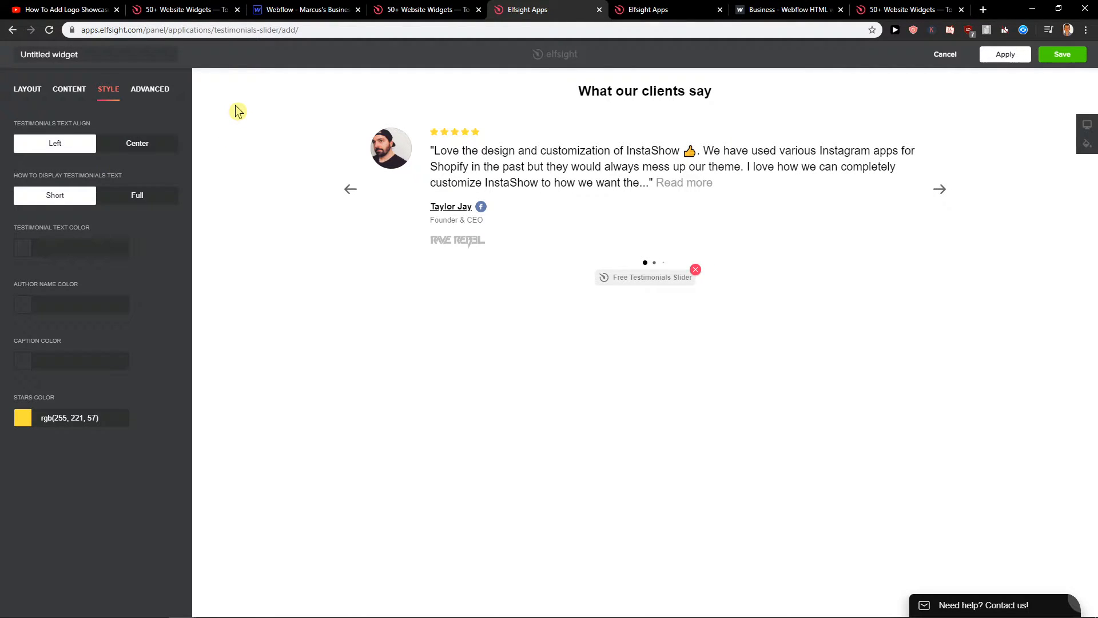
pyautogui.click(150, 89)
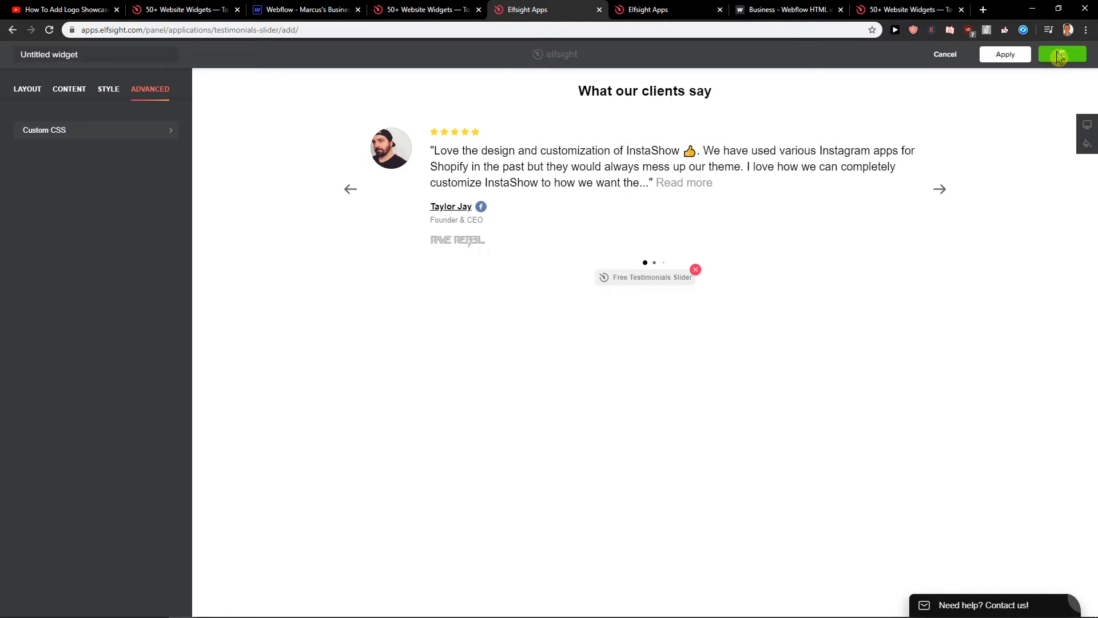
# Scroll through the TripAdvisor reviews plan pricing, then return to the Webflow designer
pyautogui.click(650, 9)
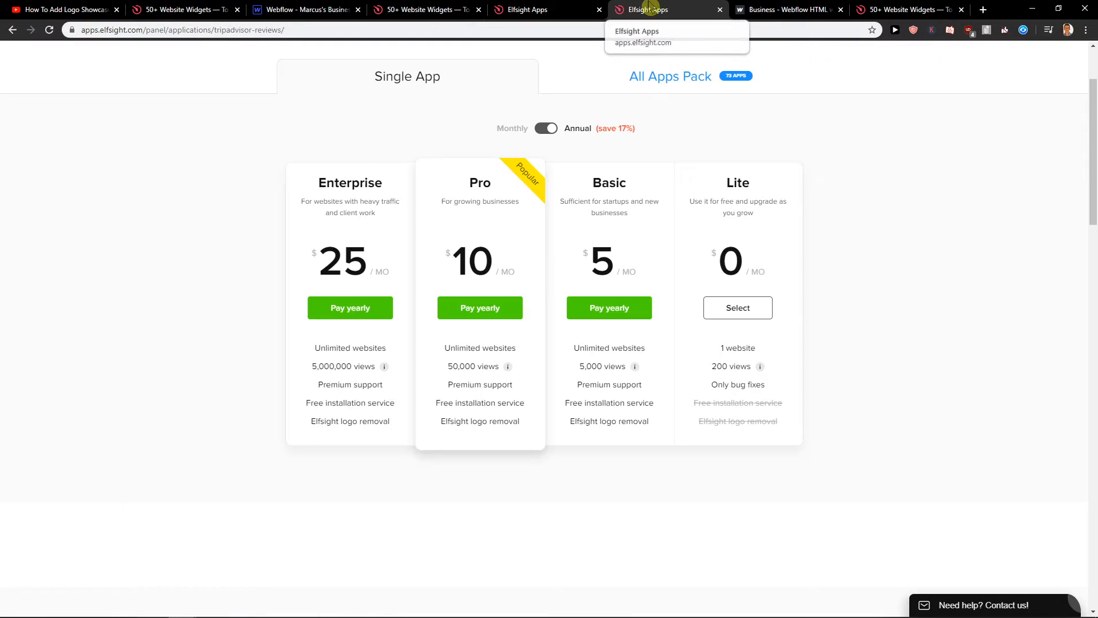
pyautogui.scroll(-3)
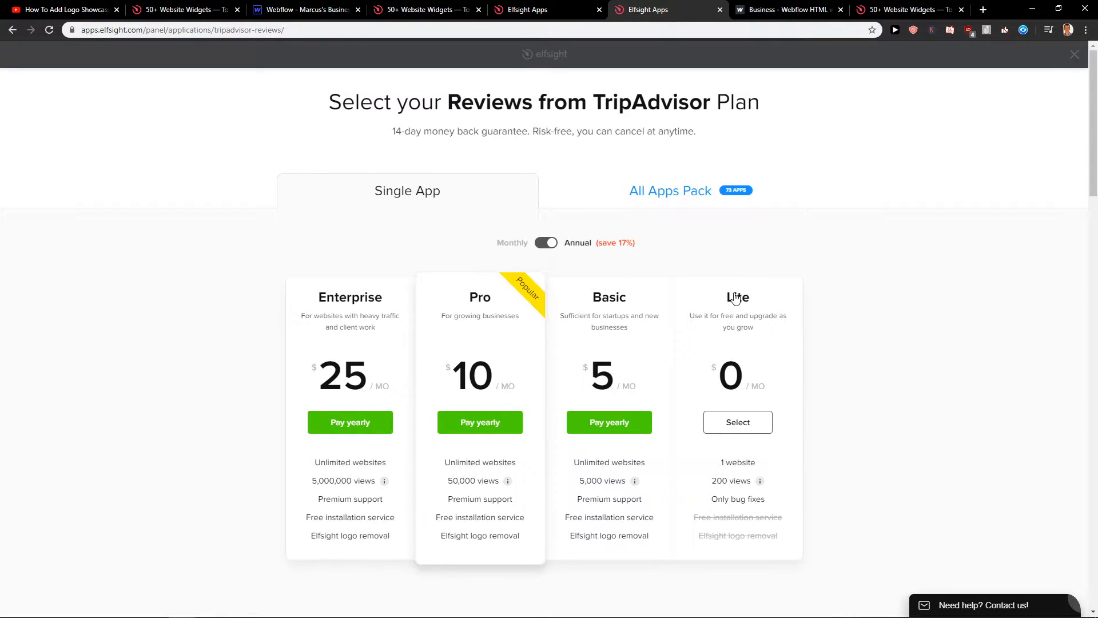
pyautogui.scroll(-3)
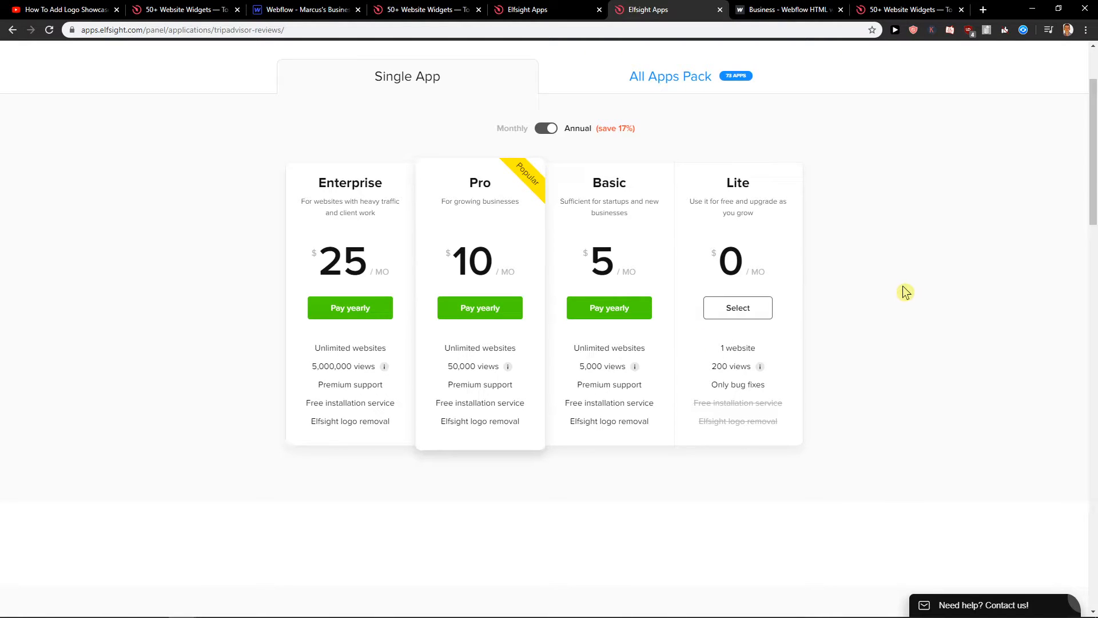
pyautogui.doubleClick(602, 366)
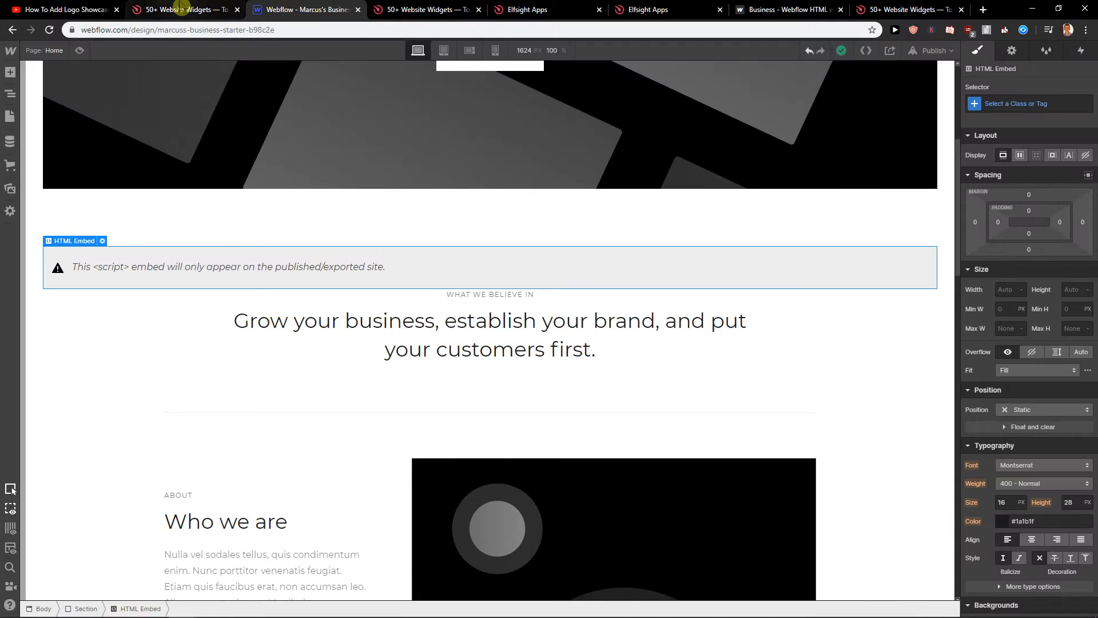
# Browse the Add panel, select the container below the embed, and show publish destinations
pyautogui.click(10, 71)
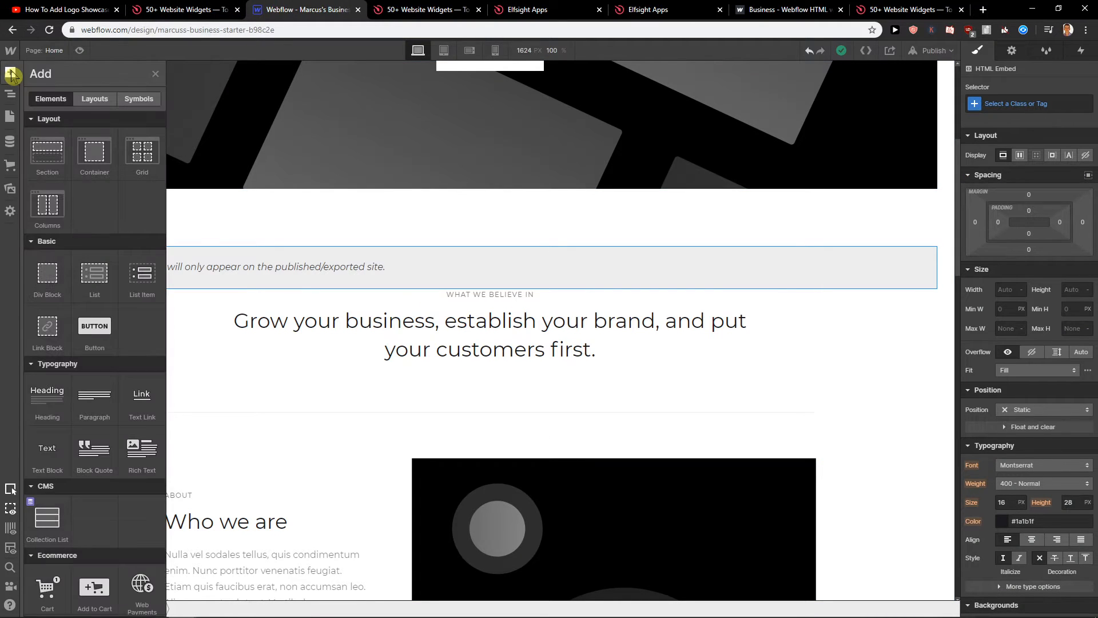
pyautogui.scroll(-3)
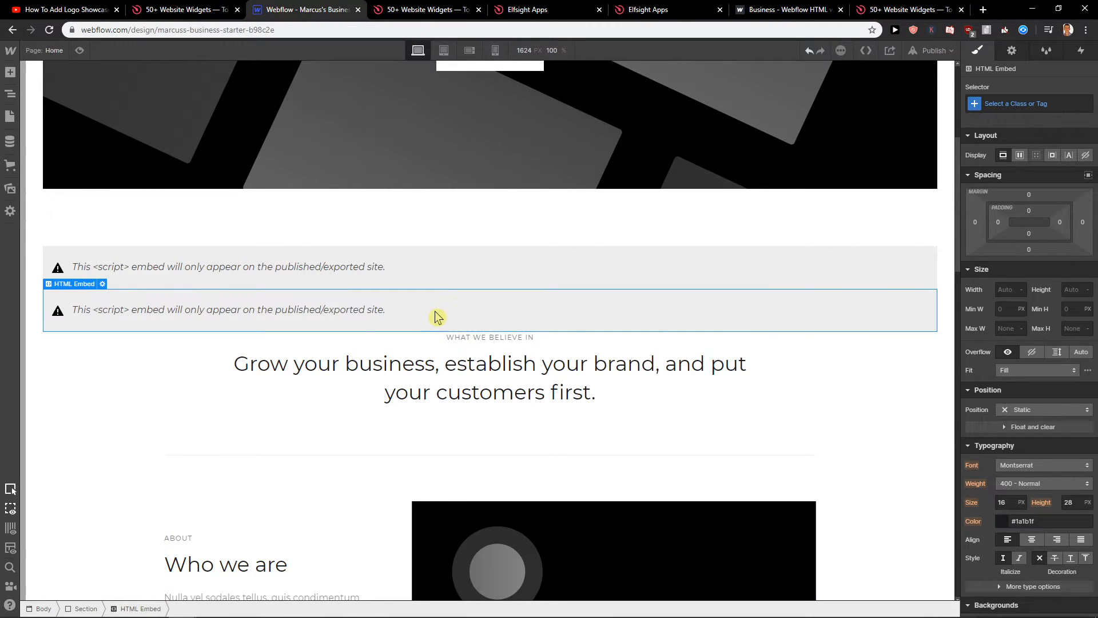
pyautogui.click(473, 297)
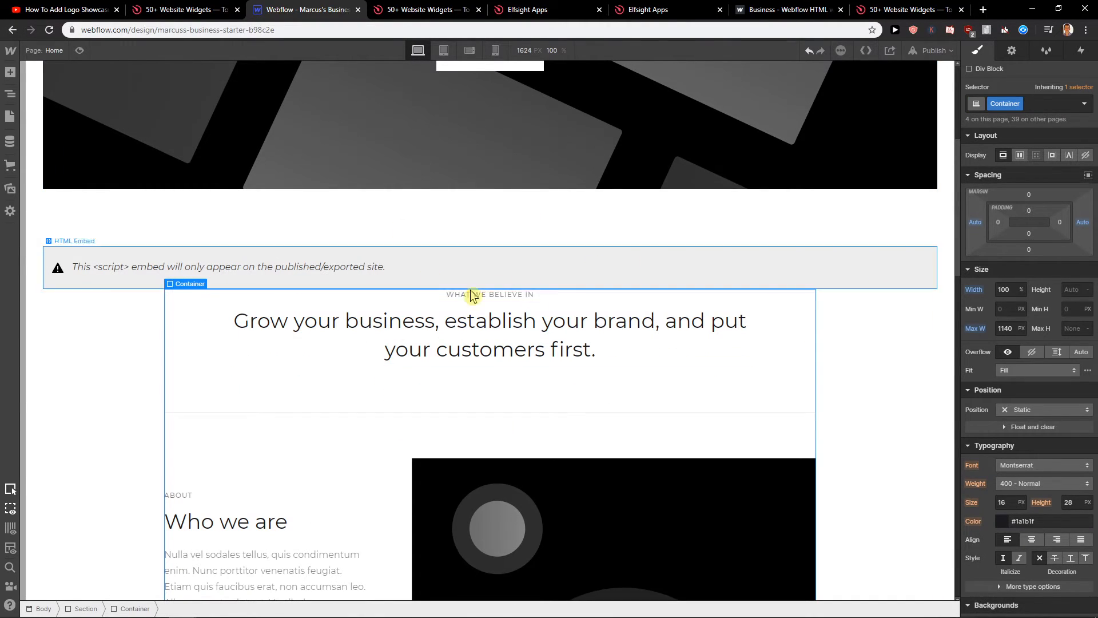
pyautogui.click(944, 51)
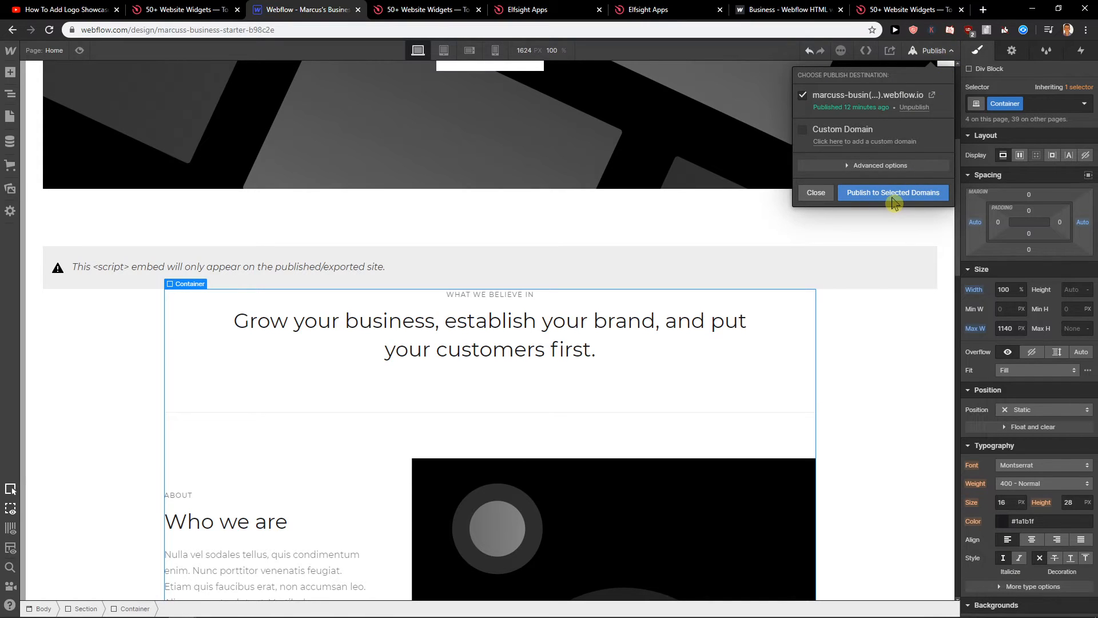
# Publish to the webflow.io domain and open the live site
pyautogui.click(893, 192)
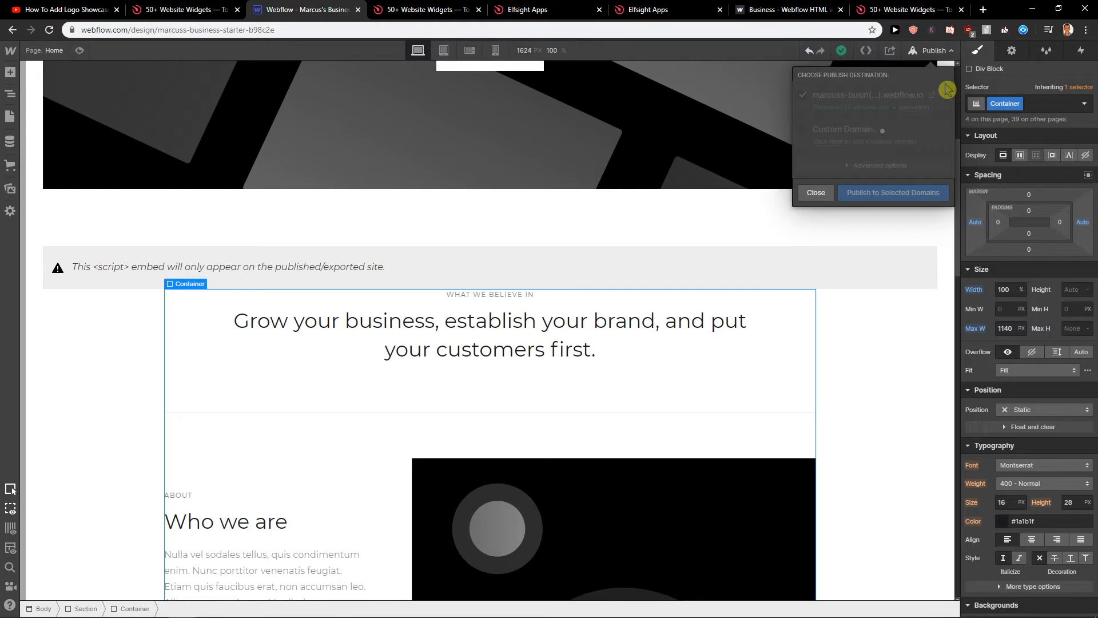
pyautogui.click(893, 192)
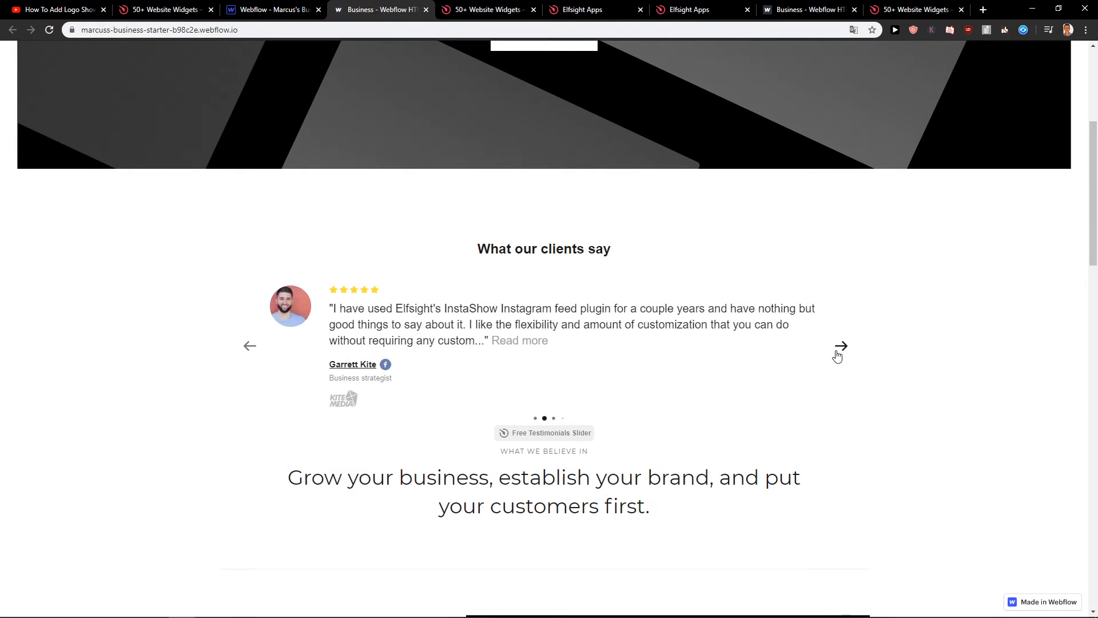
# Advance the live testimonials slider through four client reviews
pyautogui.click(839, 346)
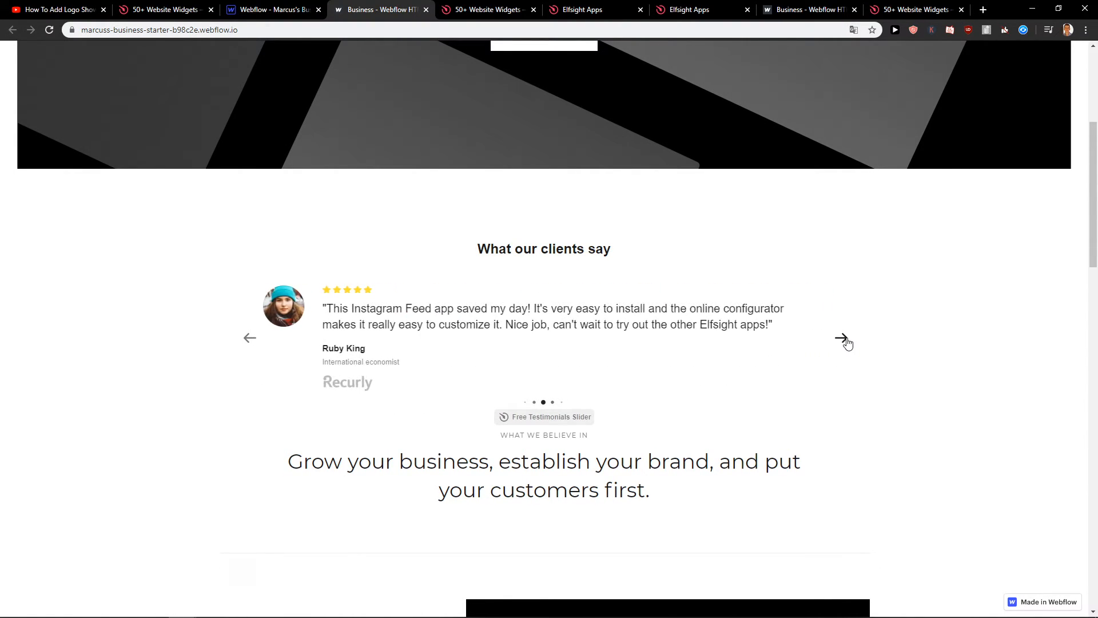
pyautogui.click(839, 338)
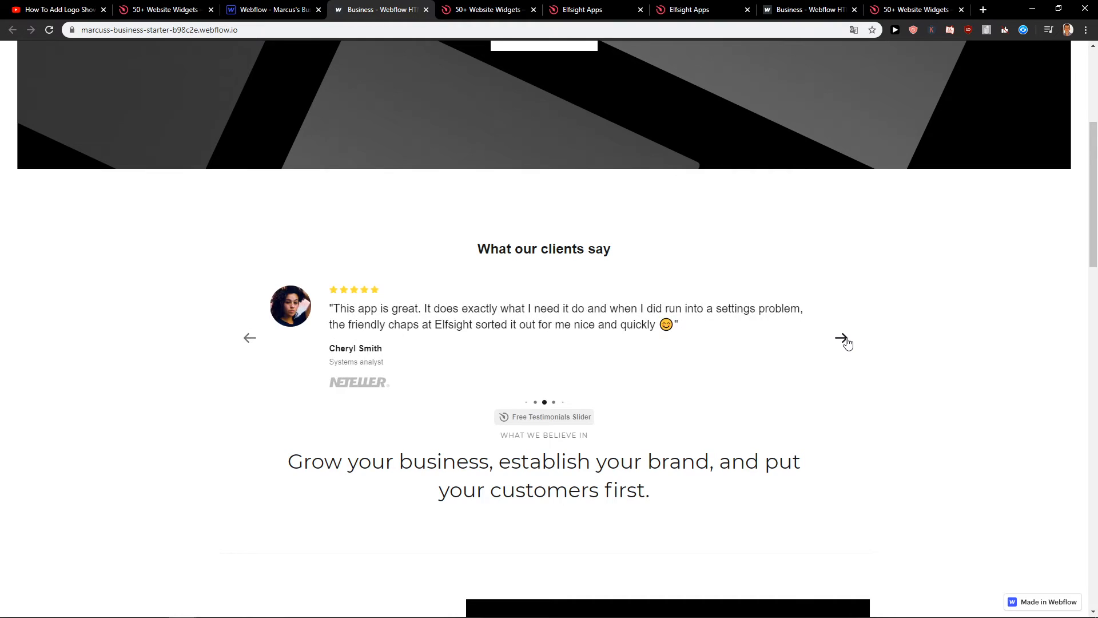
pyautogui.click(843, 339)
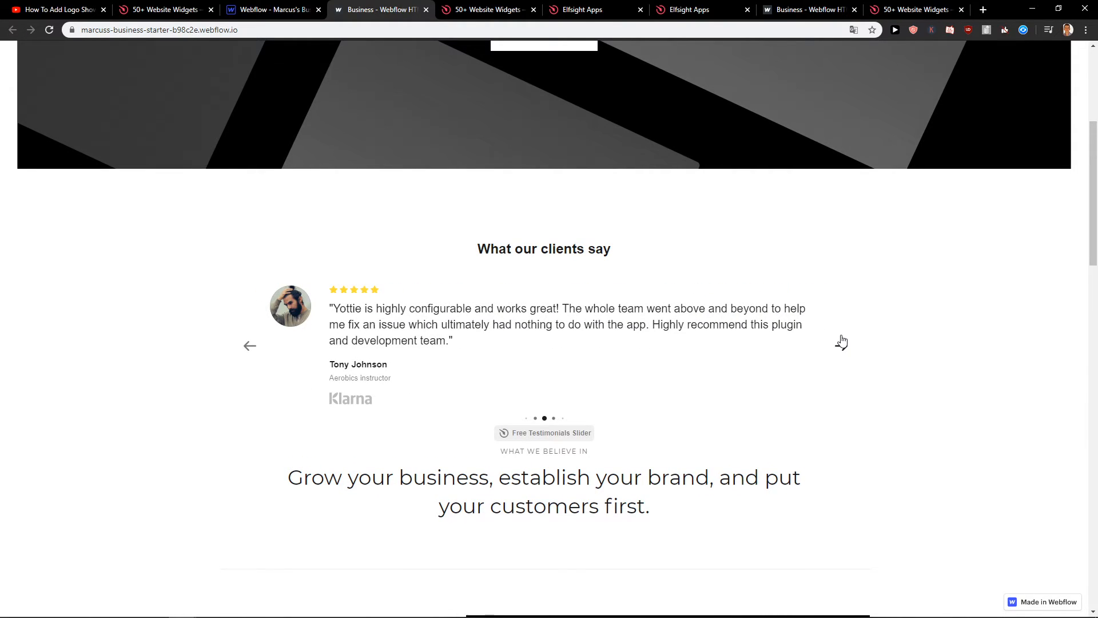
pyautogui.moveTo(837, 350)
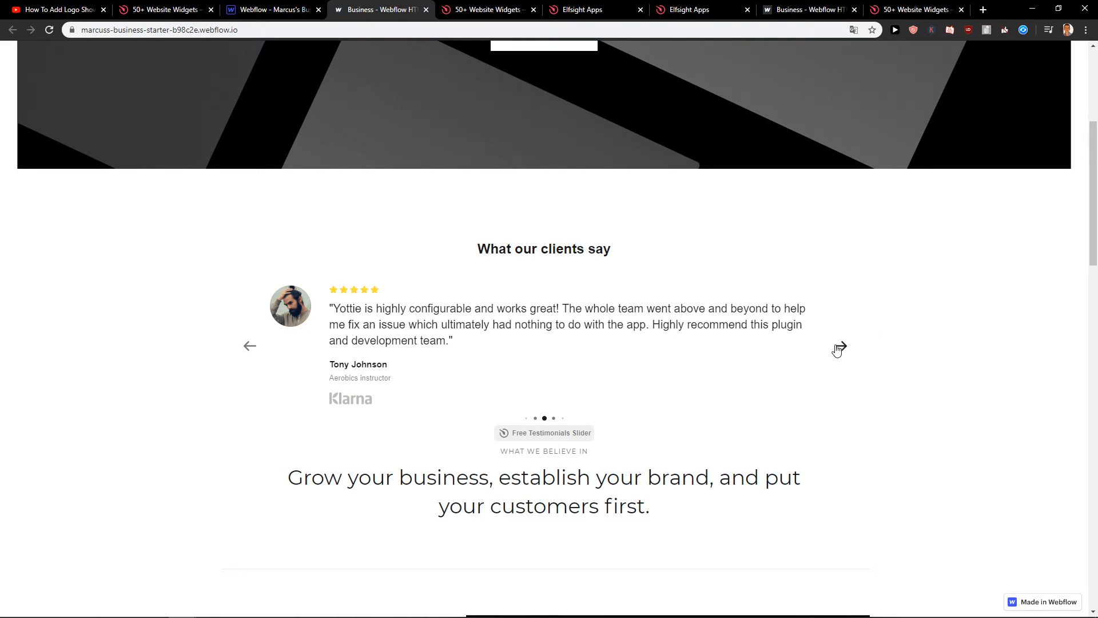
pyautogui.click(838, 349)
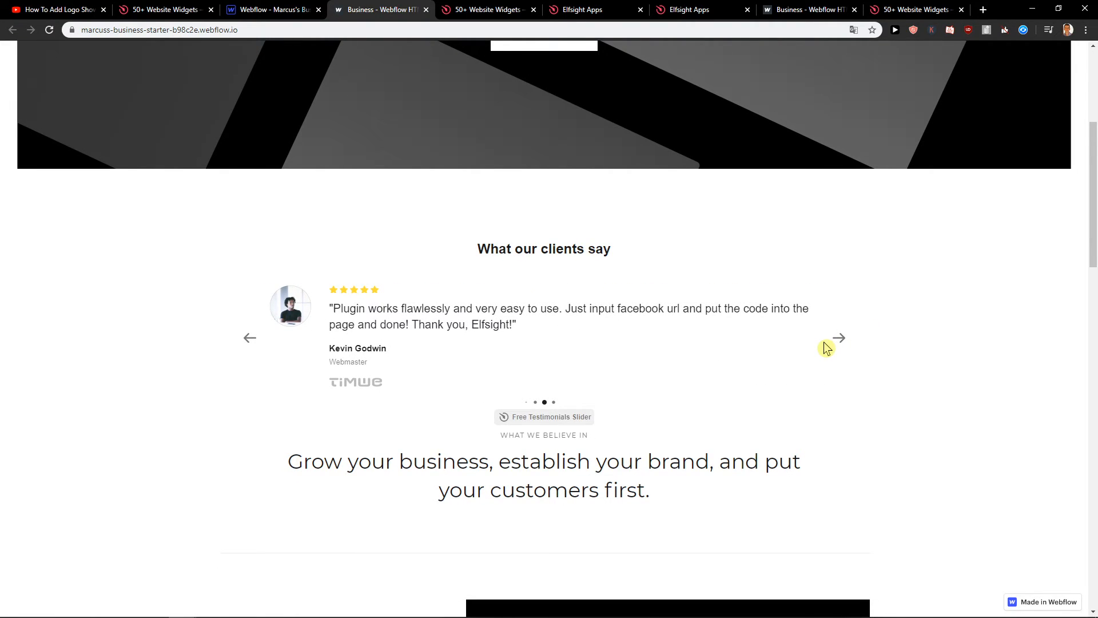
pyautogui.scroll(-3)
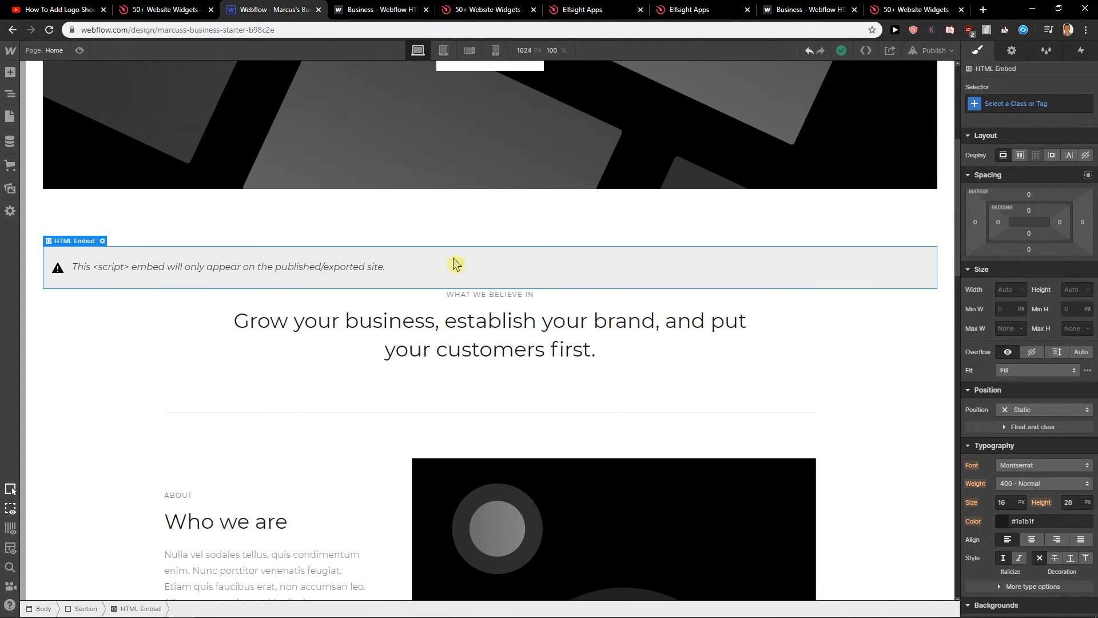
# Right-click the HTML embed, then open Elfsight's all-apps plan pricing
pyautogui.rightClick(455, 264)
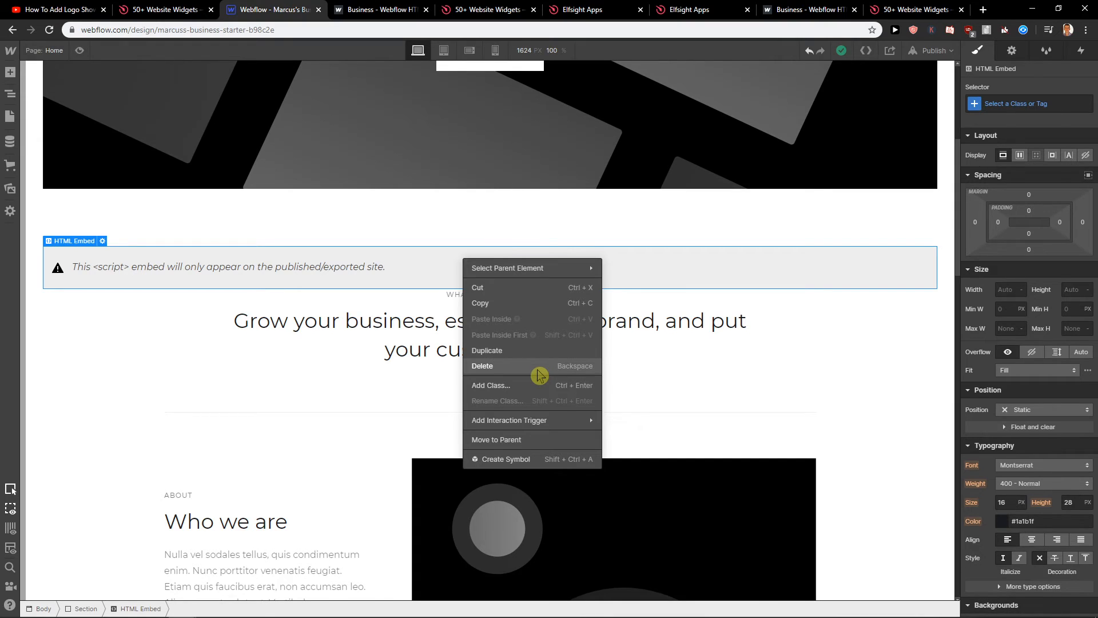
pyautogui.click(584, 10)
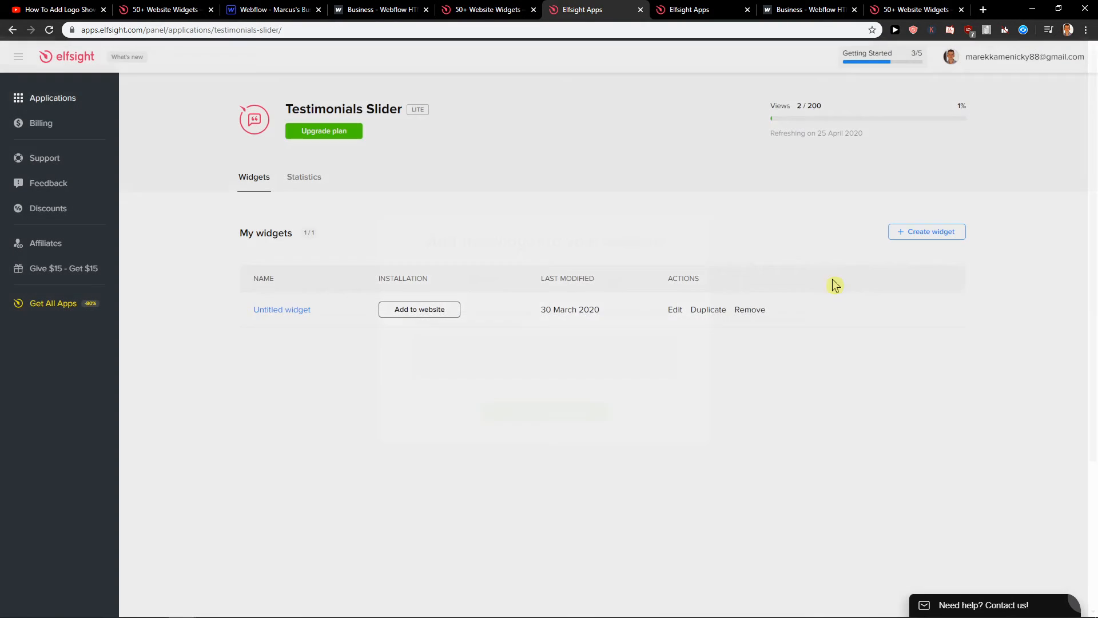
pyautogui.click(52, 97)
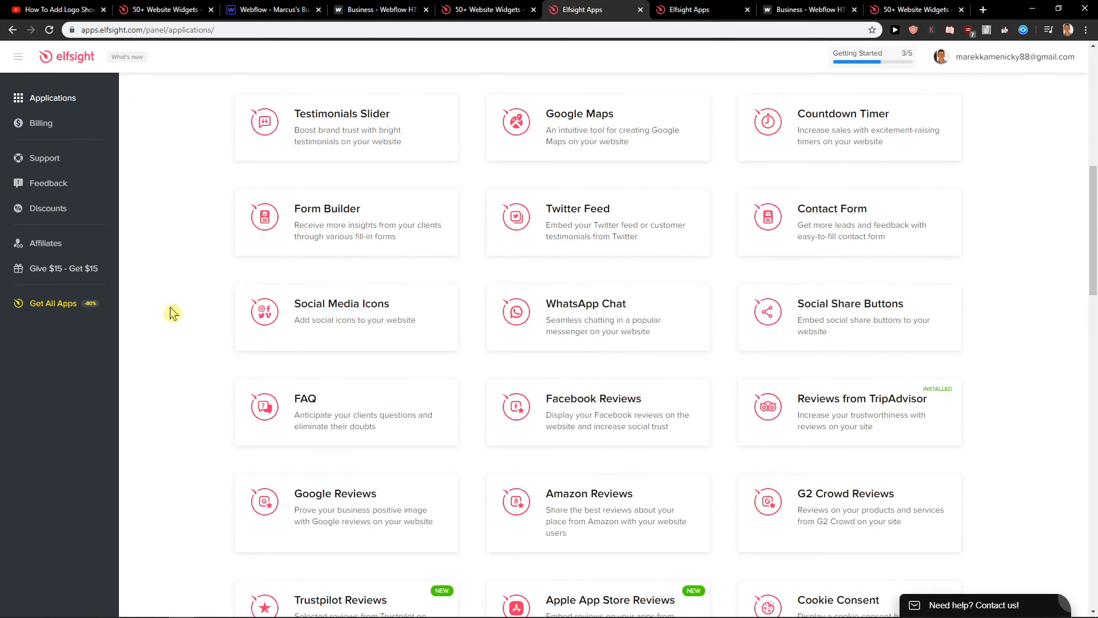
pyautogui.click(52, 303)
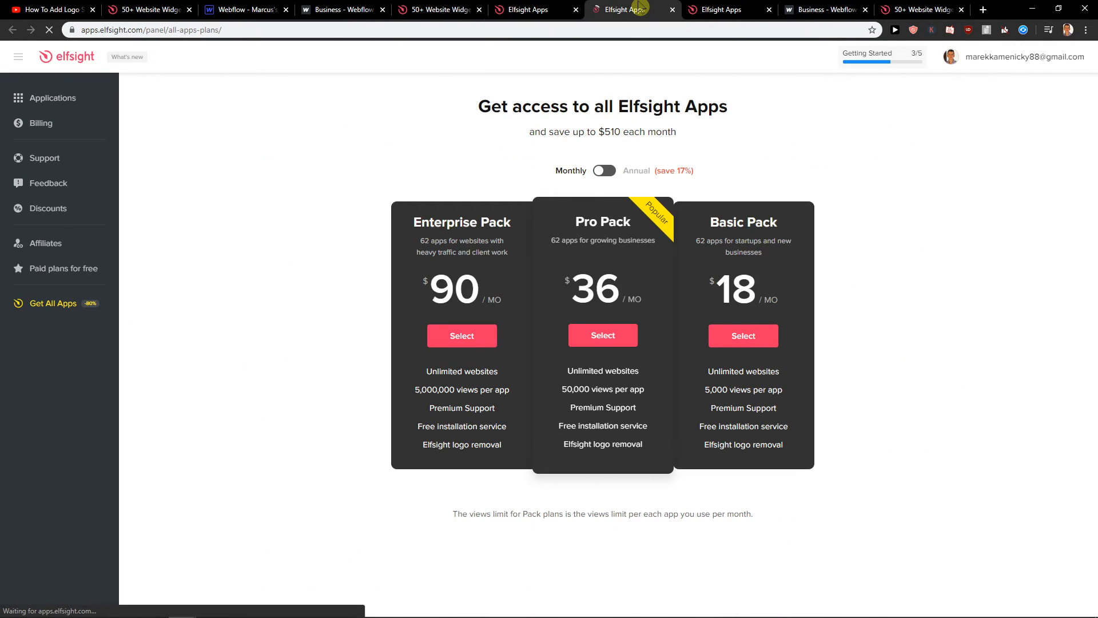
pyautogui.click(604, 170)
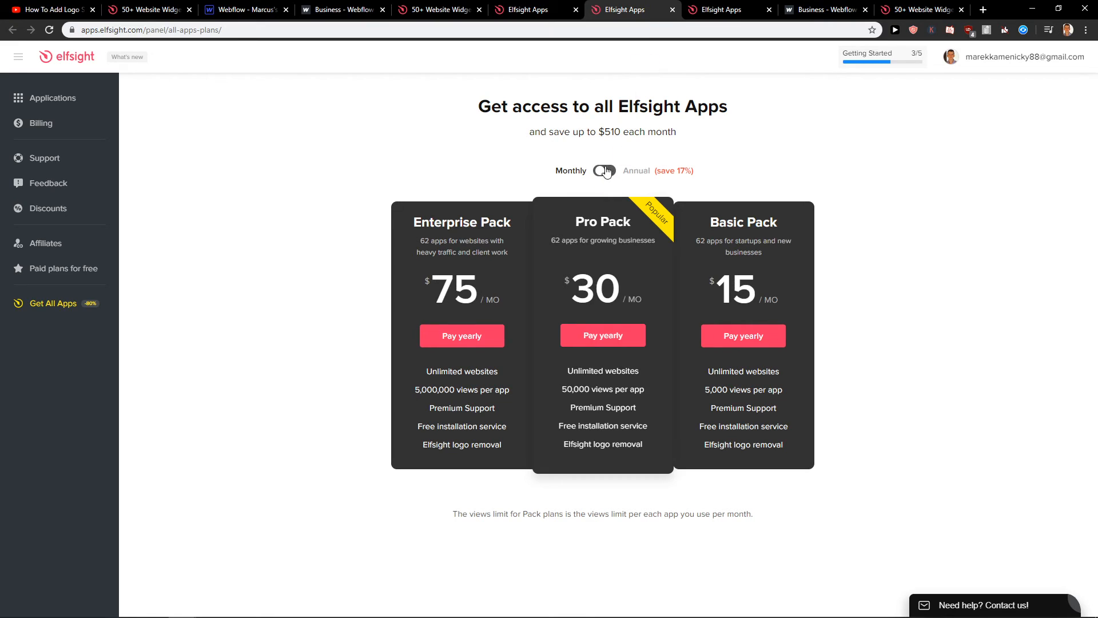
pyautogui.click(604, 171)
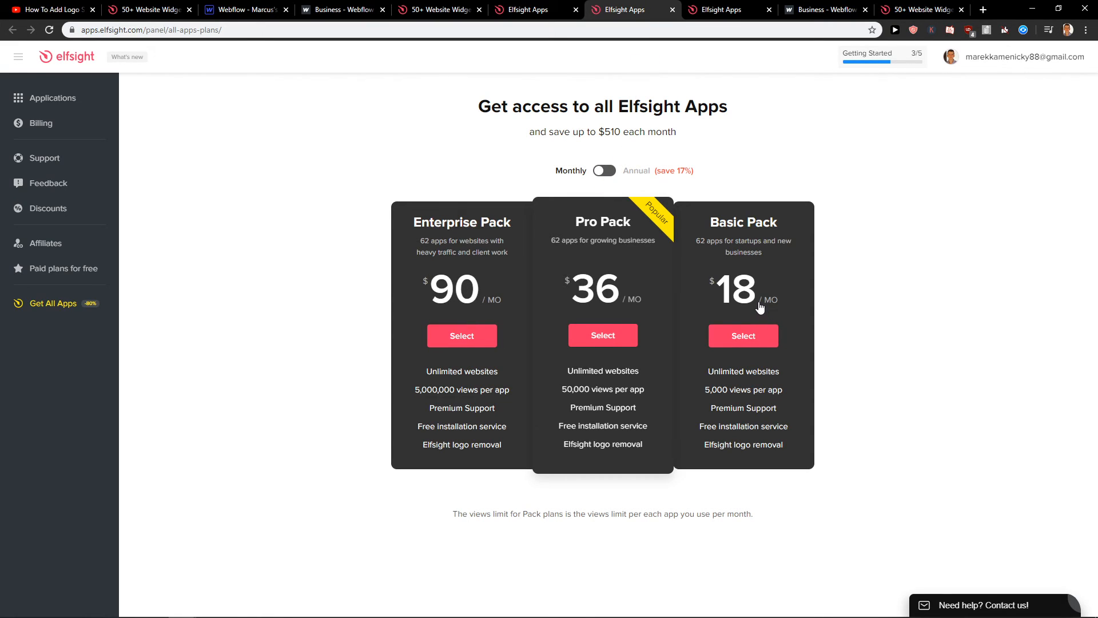
pyautogui.click(603, 171)
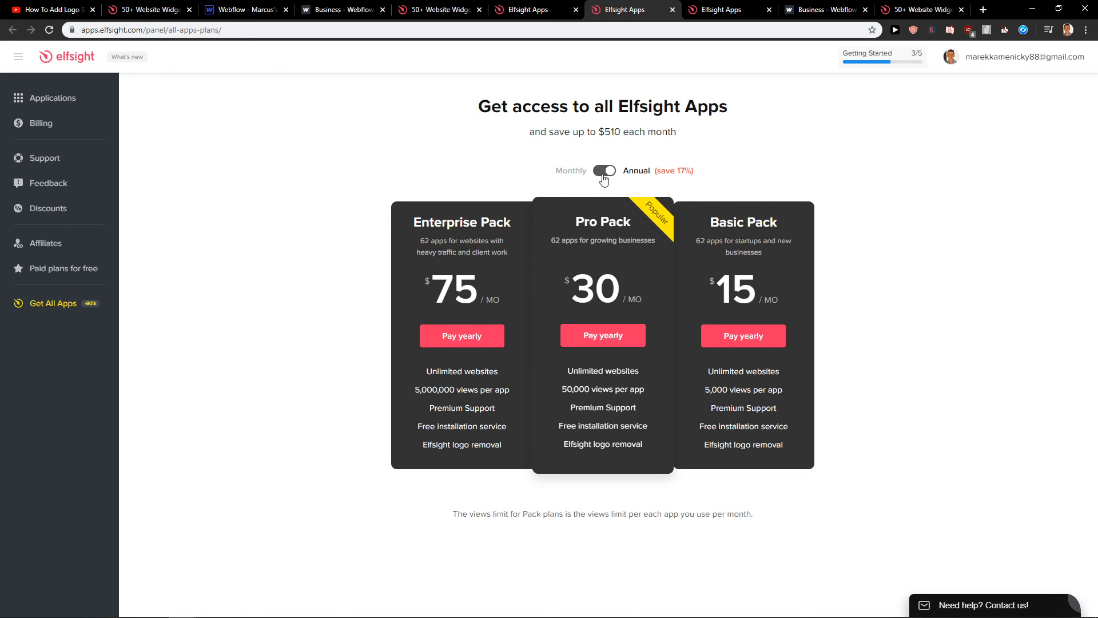
pyautogui.click(604, 171)
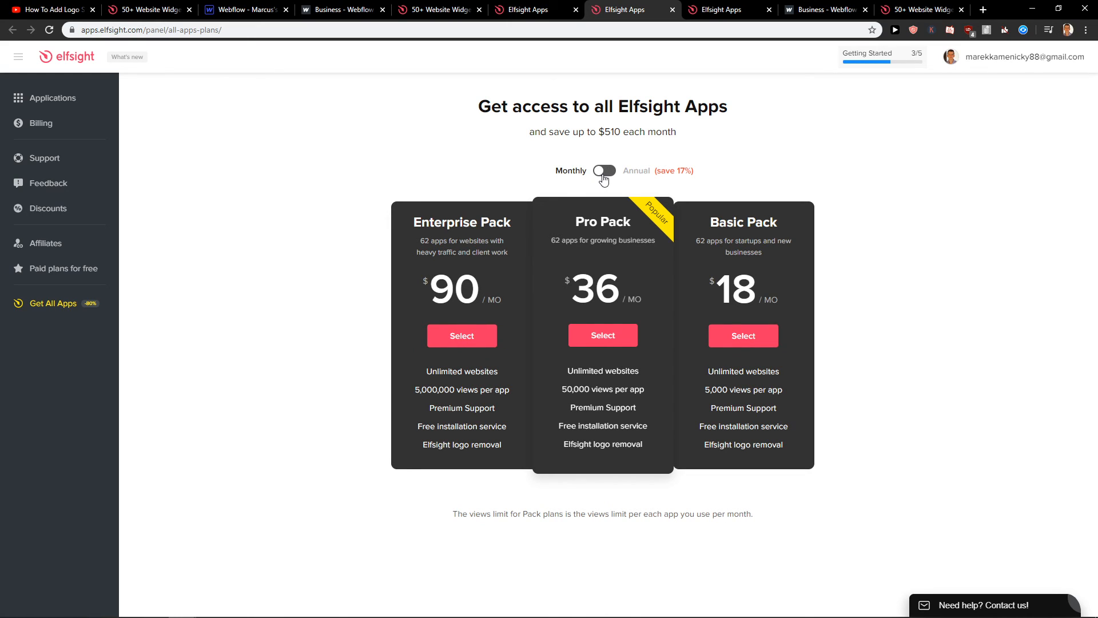